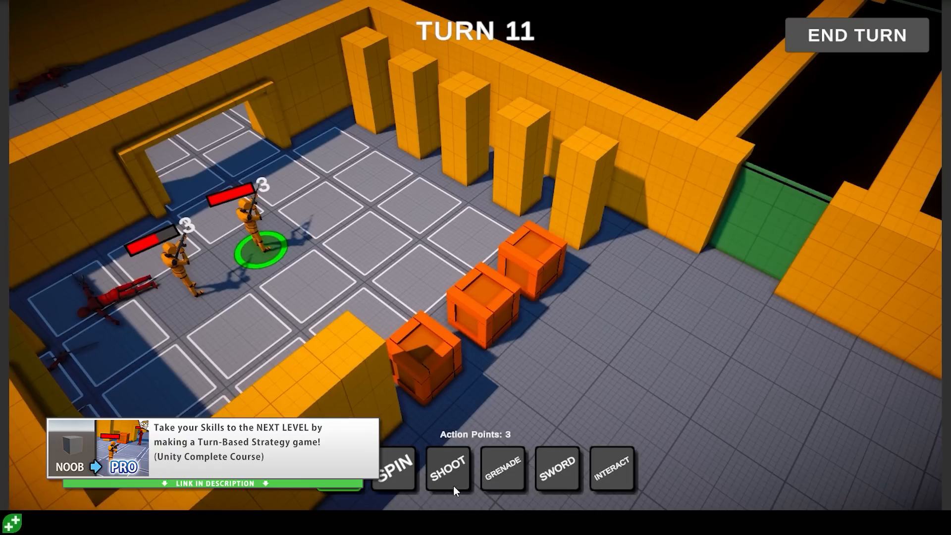
Open the free Surface Align Tool listing, item #10, after the Health System page
{"action": "left_click", "coordinate": [502, 469]}
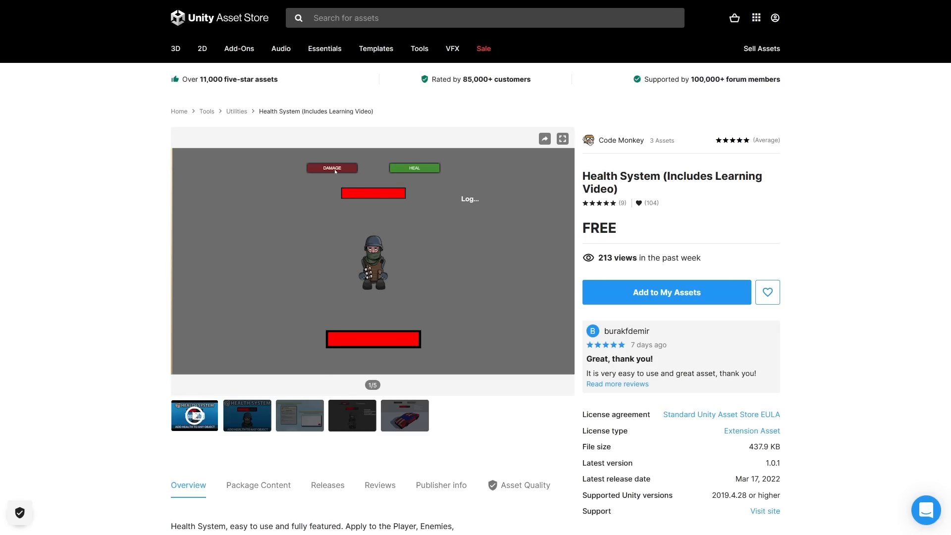
{"action": "left_click", "coordinate": [332, 168]}
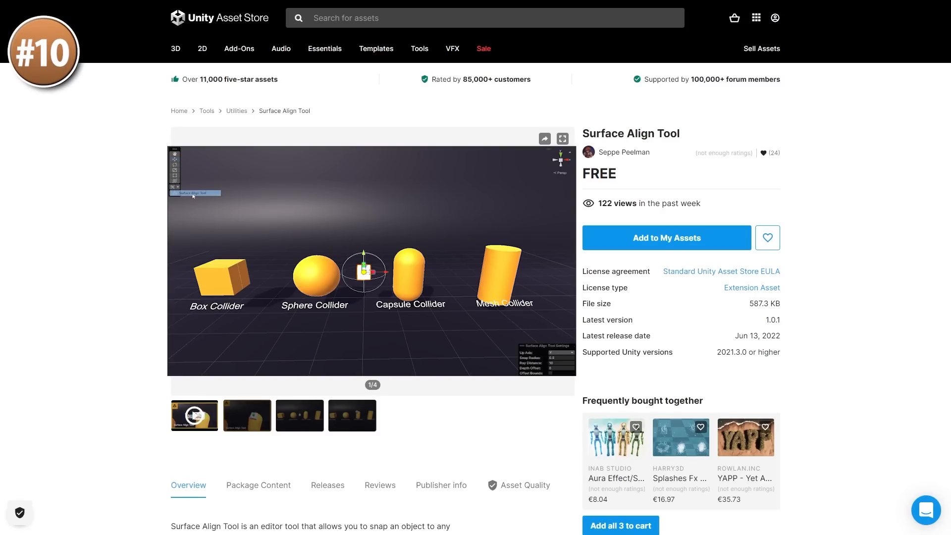
Watch the Surface Align Tool demo video, then open the RPG Tiny Hero Duo PBR listing
{"action": "left_click", "coordinate": [562, 138]}
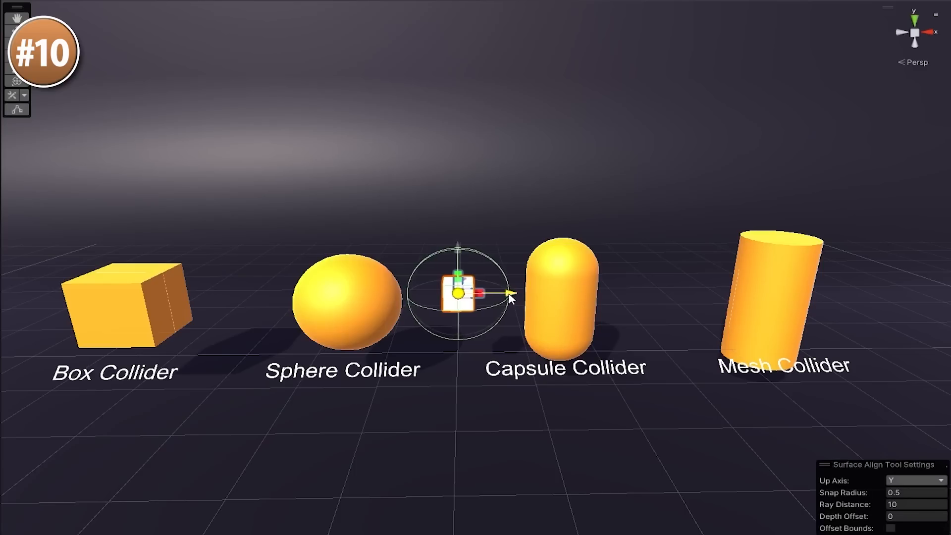
{"action": "left_click_drag", "start_coordinate": [455, 295], "coordinate": [522, 297]}
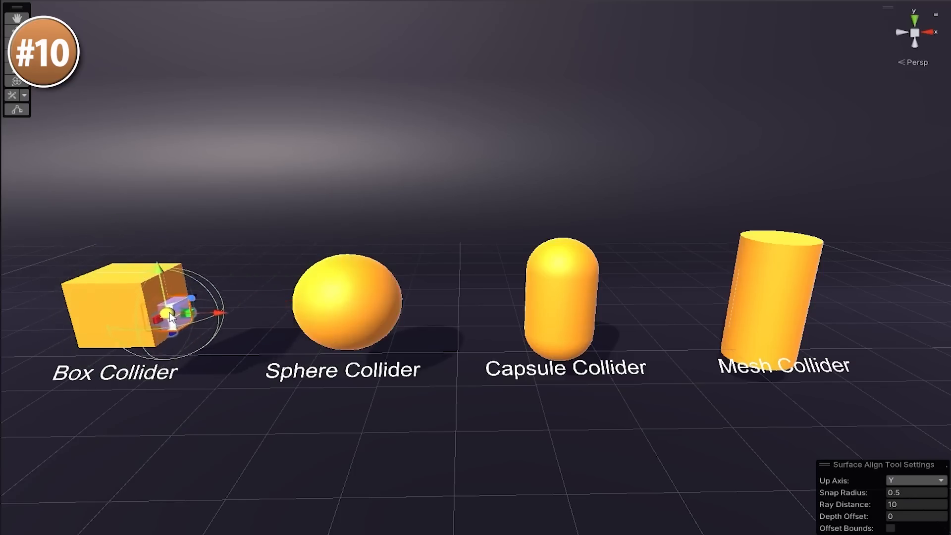
{"action": "left_click", "coordinate": [564, 298]}
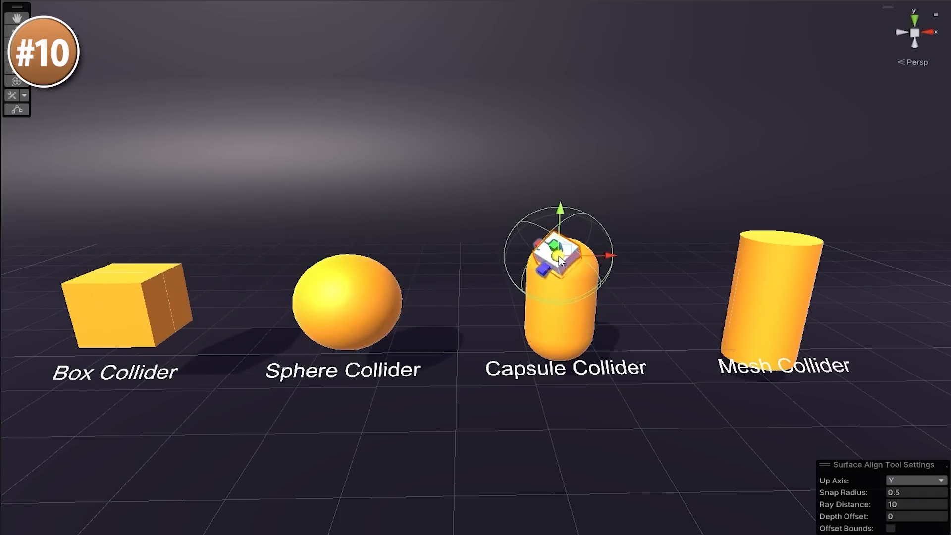
{"action": "left_click", "coordinate": [913, 480]}
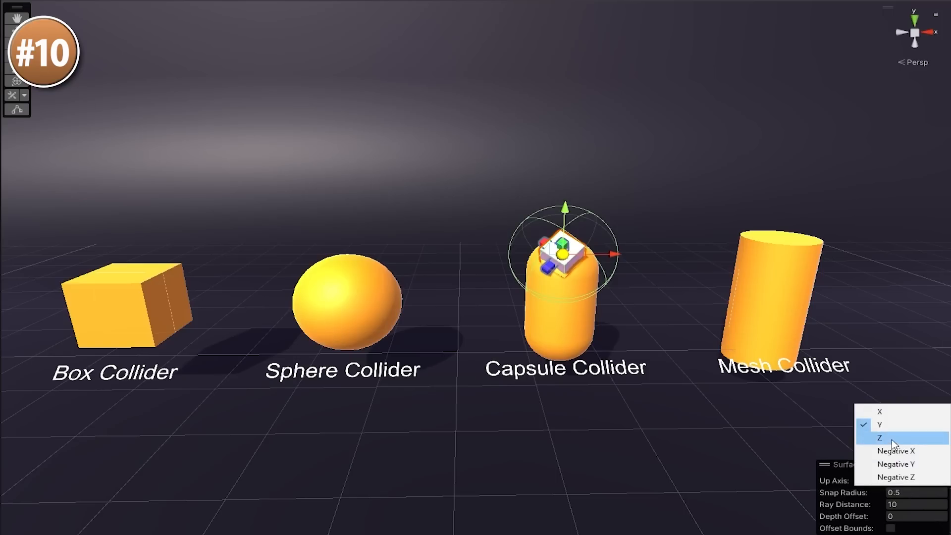
{"action": "left_click", "coordinate": [880, 437]}
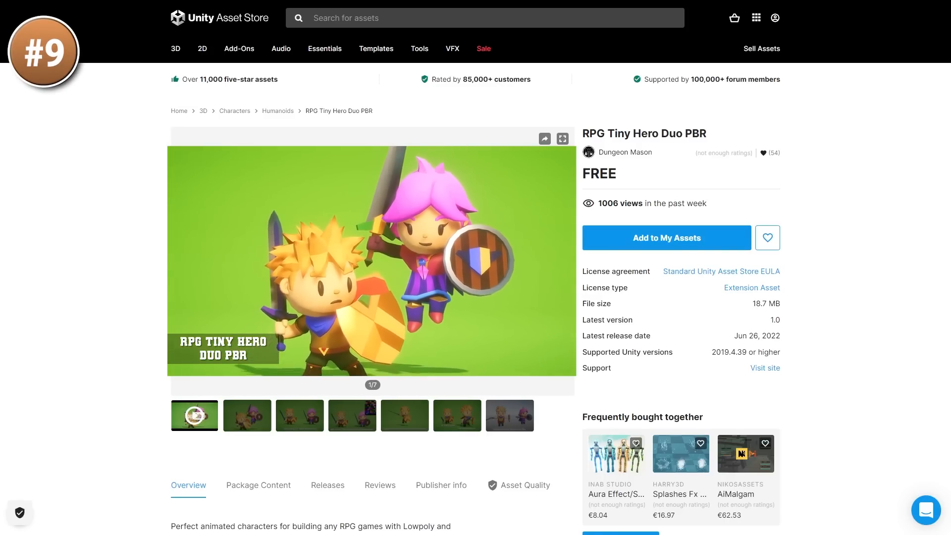
{"action": "left_click", "coordinate": [561, 138]}
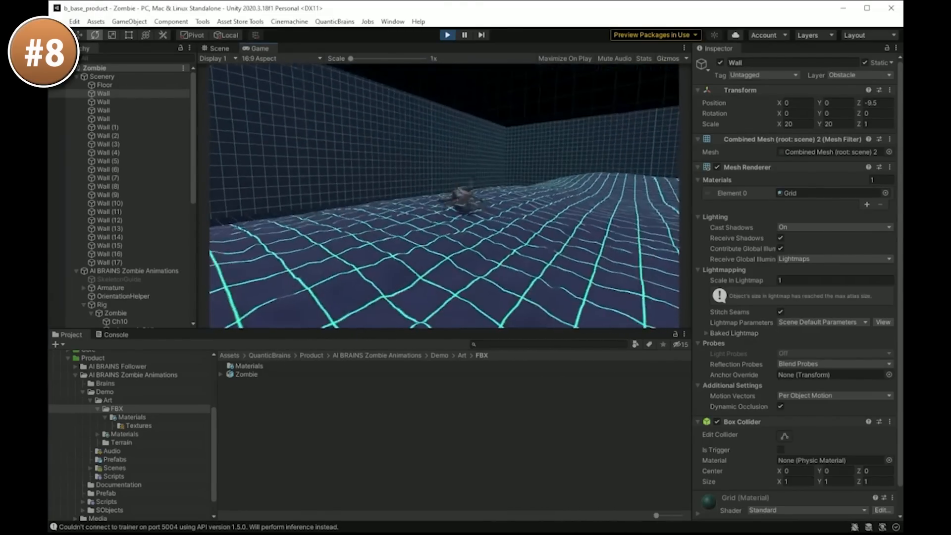
Open the free Flag and Rainbow Shaders listing as item #7
{"action": "left_click", "coordinate": [137, 85]}
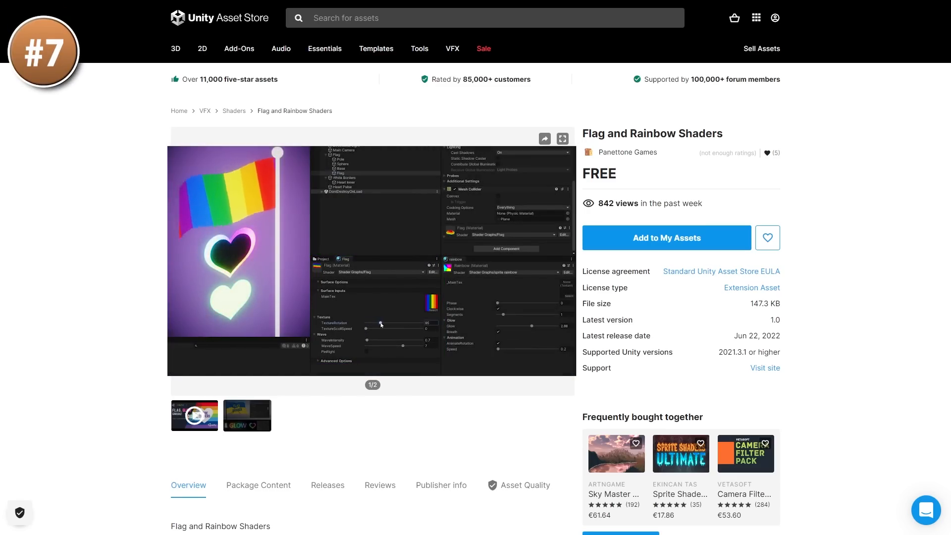
Play the flag shader demo, then open the Free: House Interior listing
{"action": "left_click", "coordinate": [561, 138]}
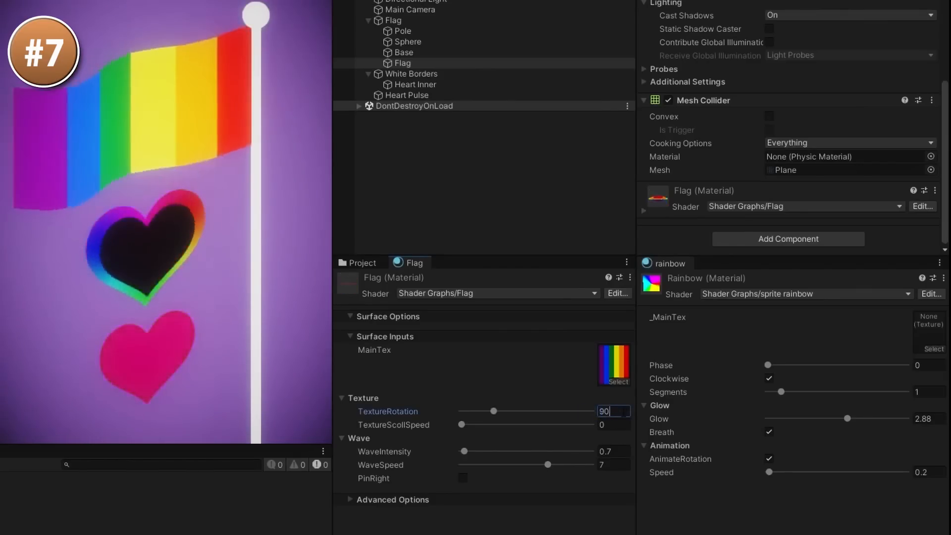
{"action": "type", "text": "1"}
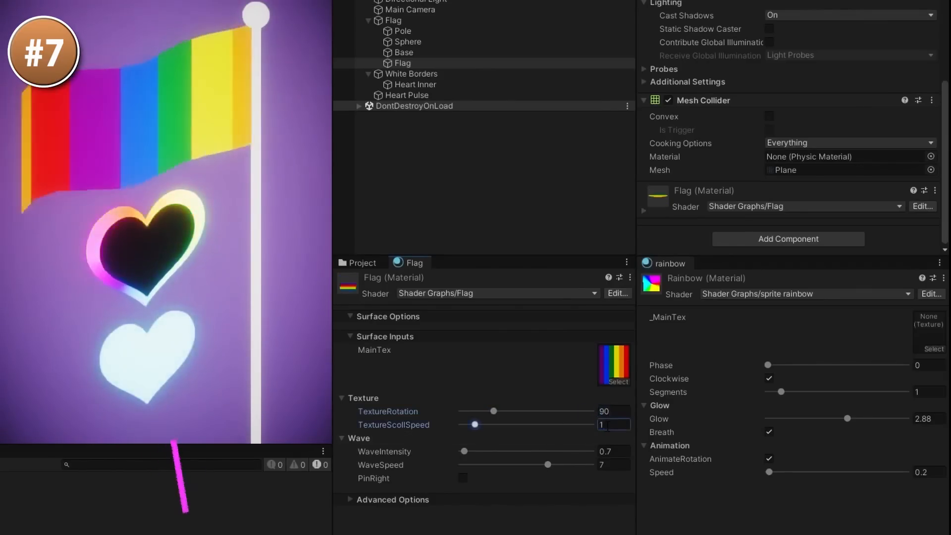
{"action": "left_click_drag", "start_coordinate": [474, 424], "coordinate": [463, 424]}
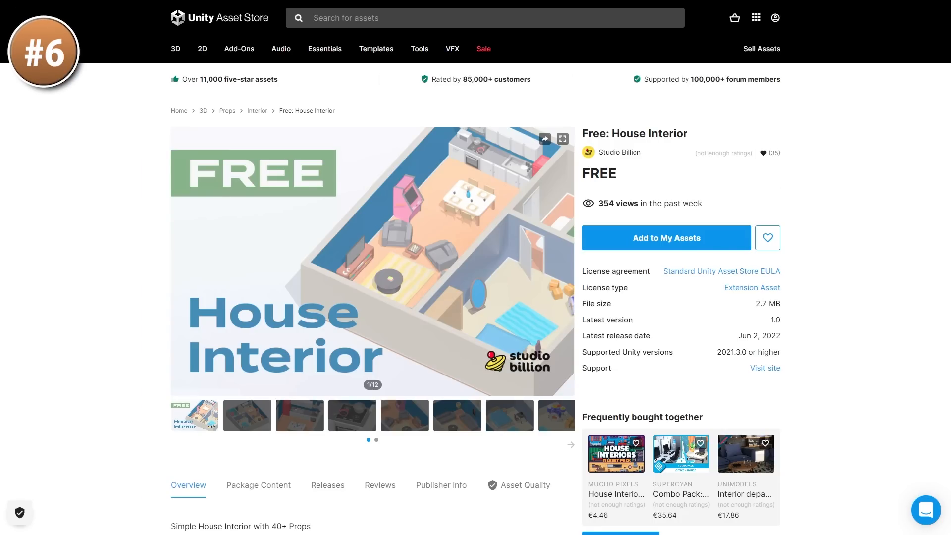
View House Interior screenshots full-screen: stove, living room, bedroom, bathroom, TV stand, chessboard
{"action": "left_click", "coordinate": [566, 138]}
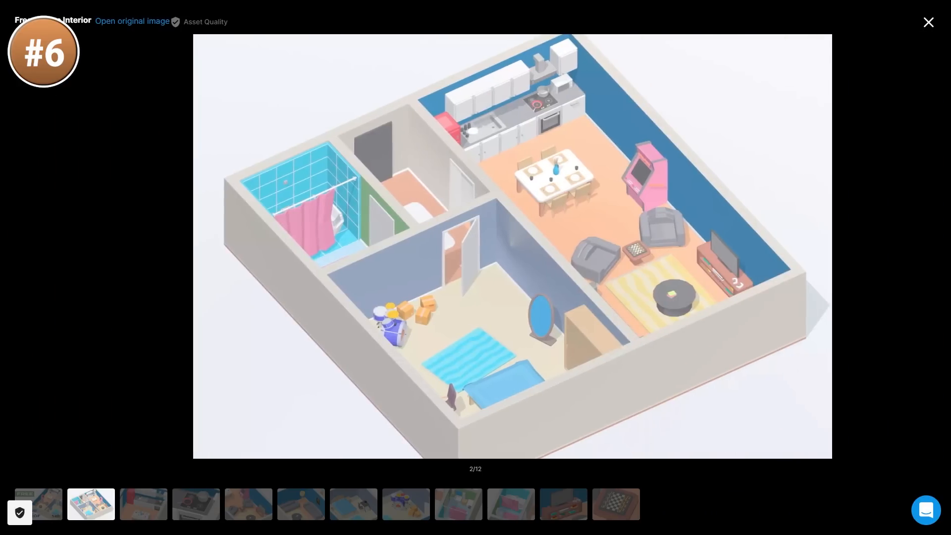
{"action": "left_click", "coordinate": [195, 504]}
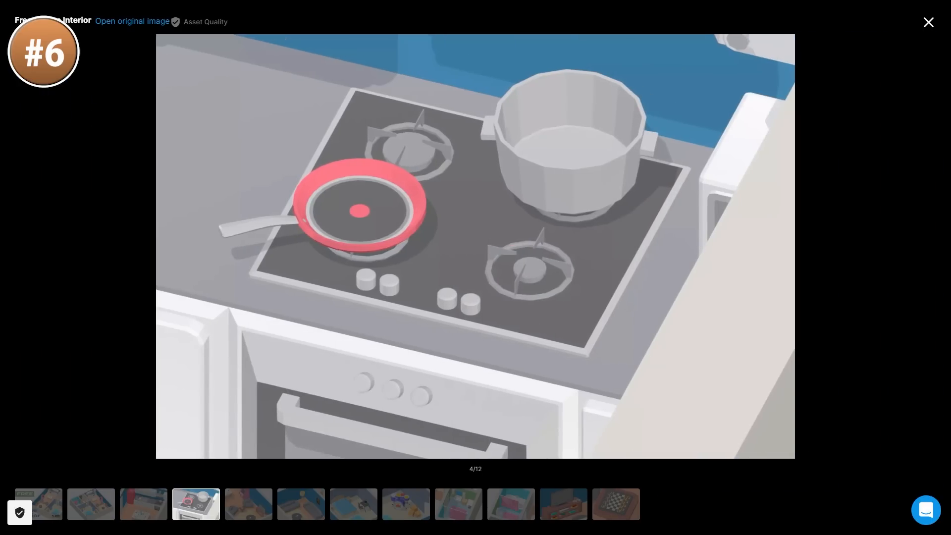
{"action": "left_click", "coordinate": [300, 504]}
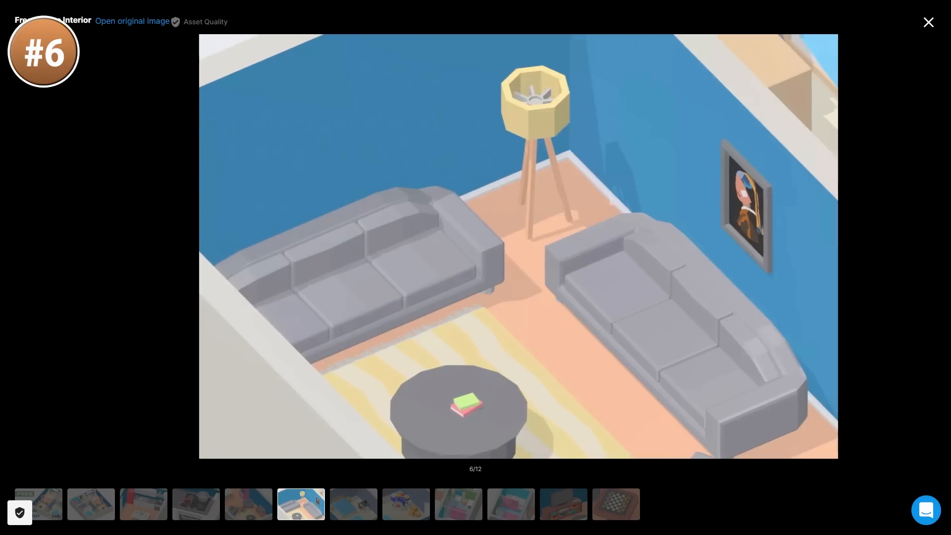
{"action": "left_click", "coordinate": [352, 505]}
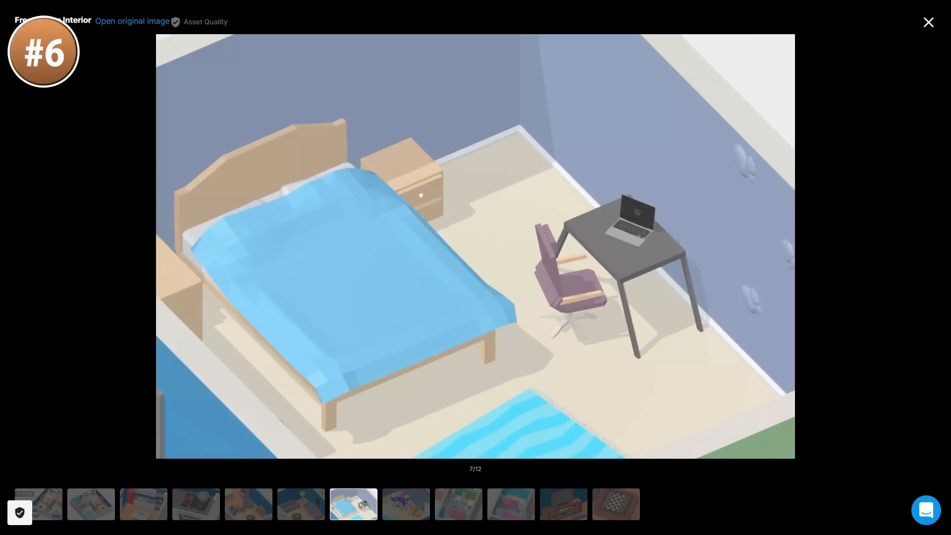
{"action": "left_click", "coordinate": [457, 503]}
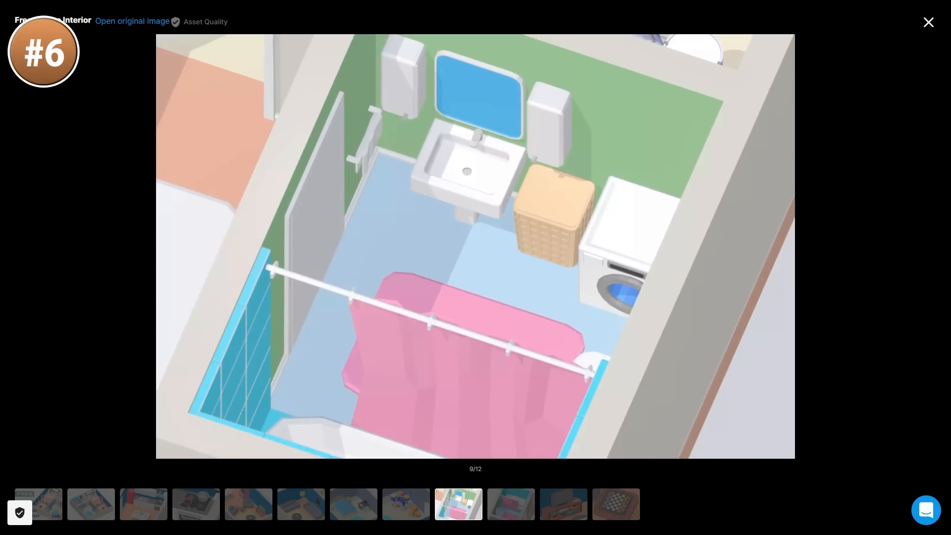
{"action": "left_click", "coordinate": [563, 504]}
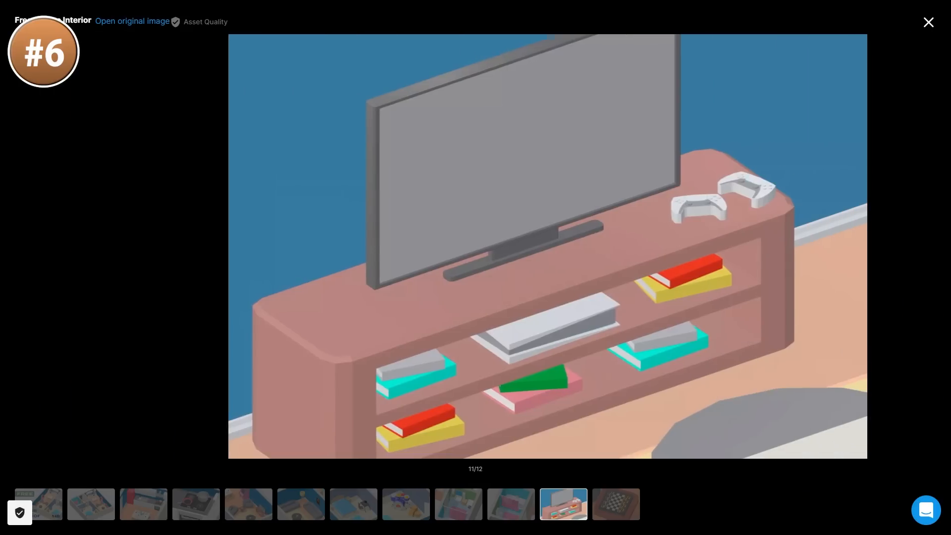
{"action": "left_click", "coordinate": [616, 503]}
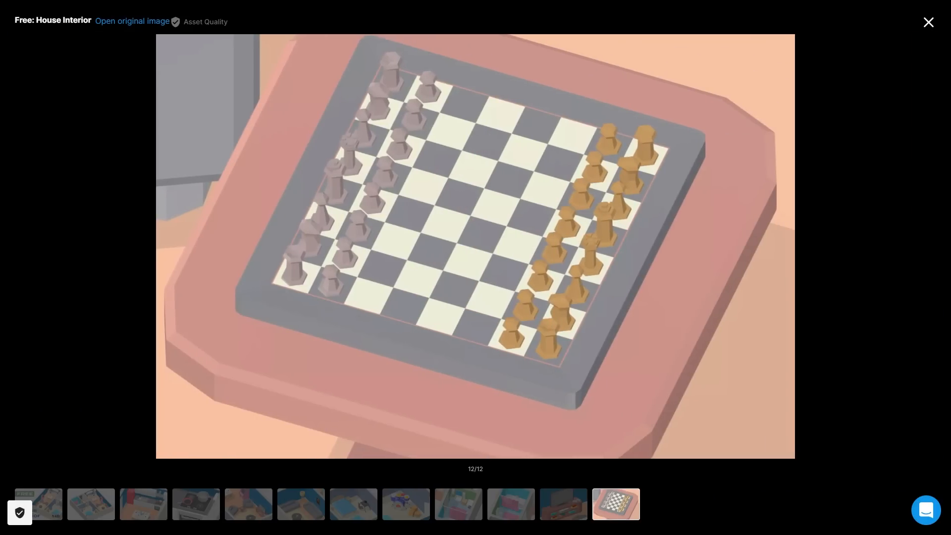
{"action": "left_click", "coordinate": [927, 22]}
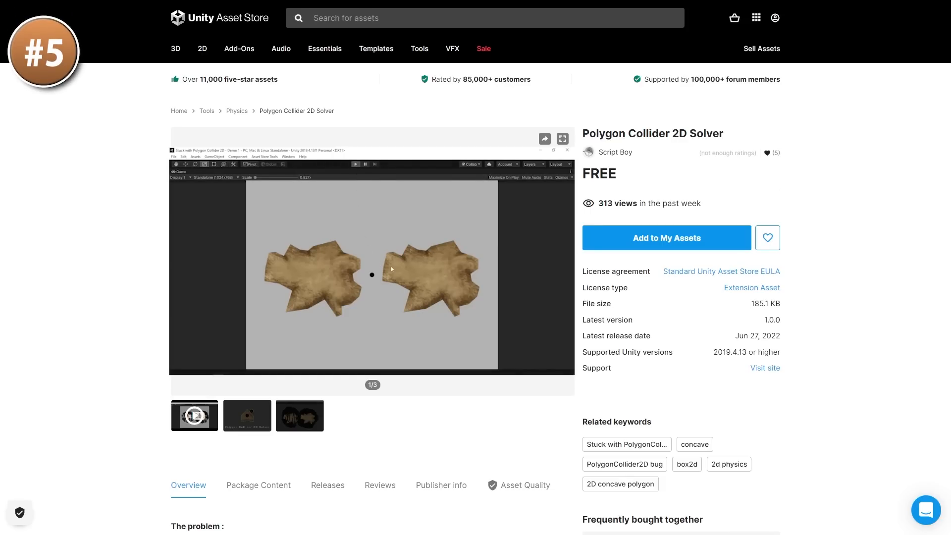
Play the Polygon Collider 2D Solver demo, then open the AK-47 Low Poly listing
{"action": "left_click", "coordinate": [562, 138]}
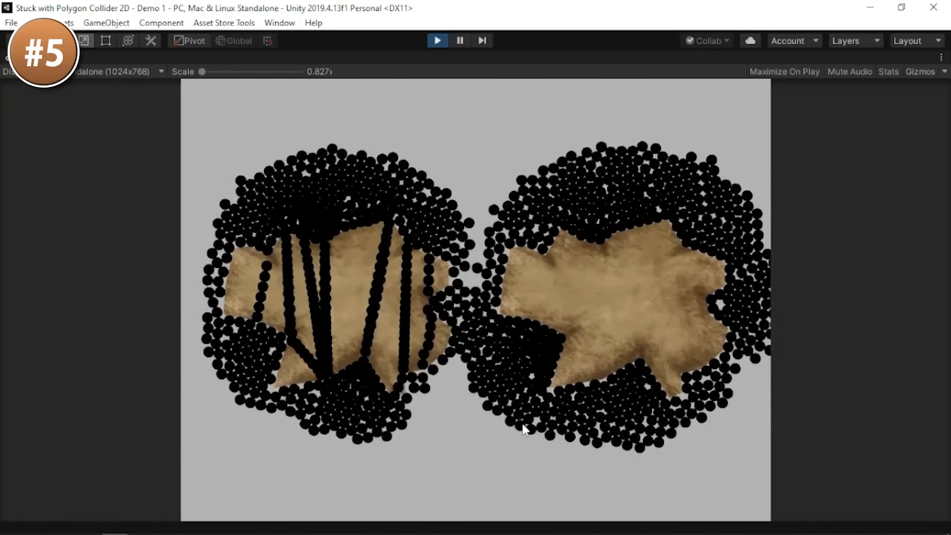
{"action": "left_click", "coordinate": [437, 40]}
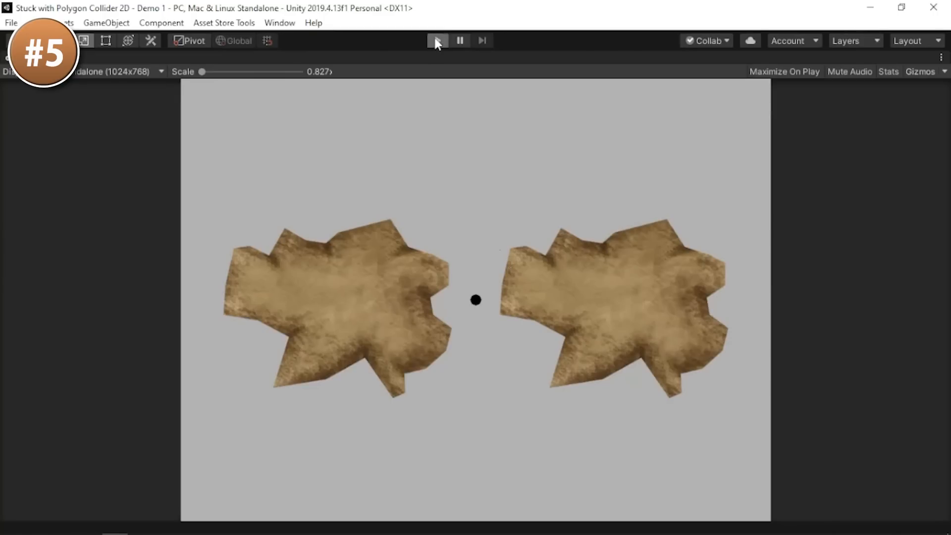
{"action": "left_click", "coordinate": [437, 40]}
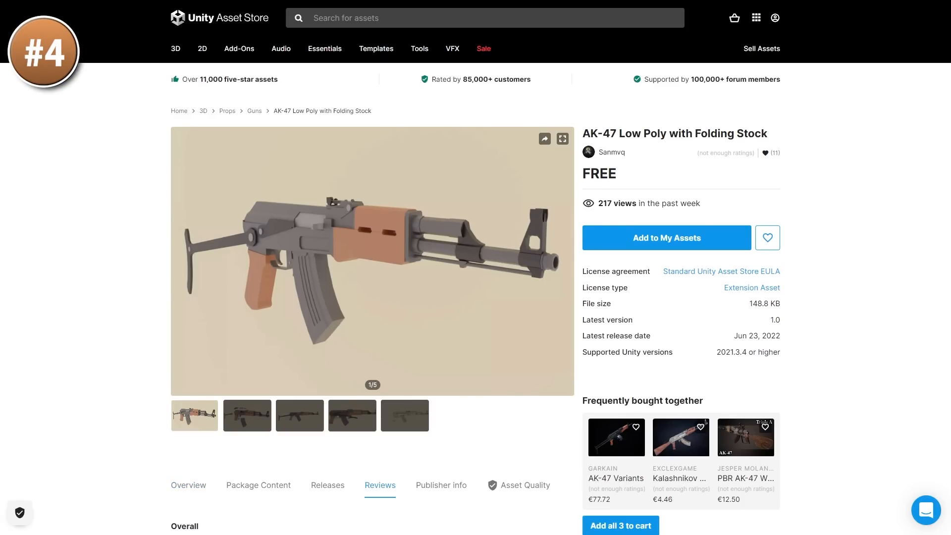
View AK-47 screenshots full size, including extended and folded-stock side views
{"action": "left_click", "coordinate": [562, 138]}
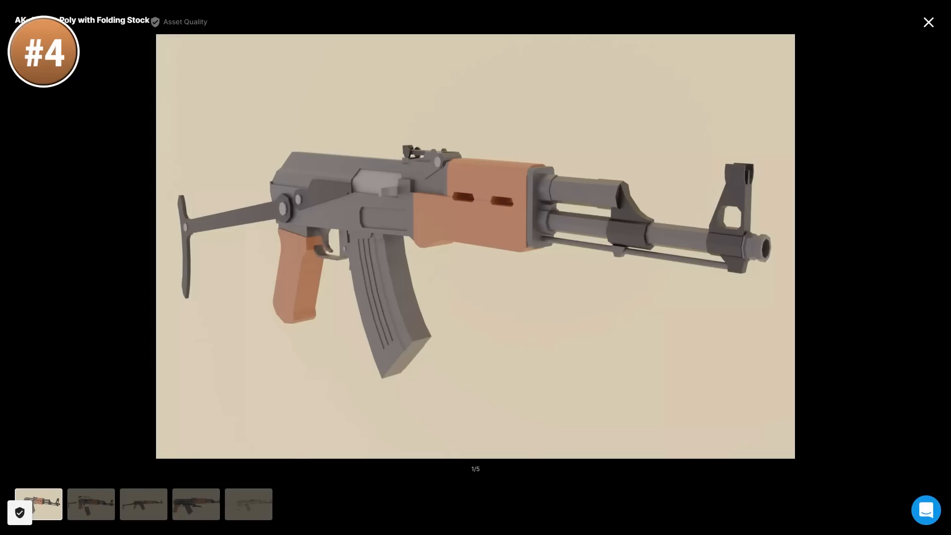
{"action": "left_click", "coordinate": [144, 504]}
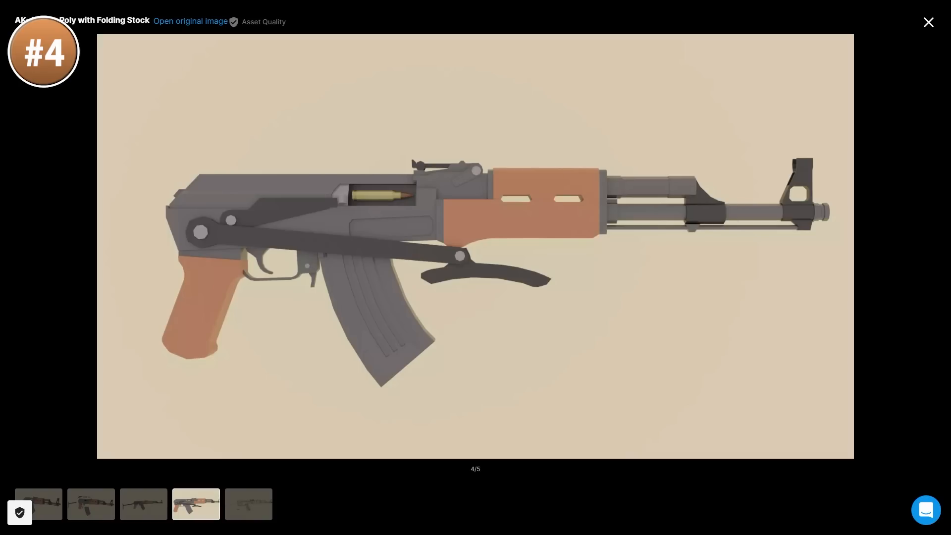
{"action": "left_click", "coordinate": [143, 503]}
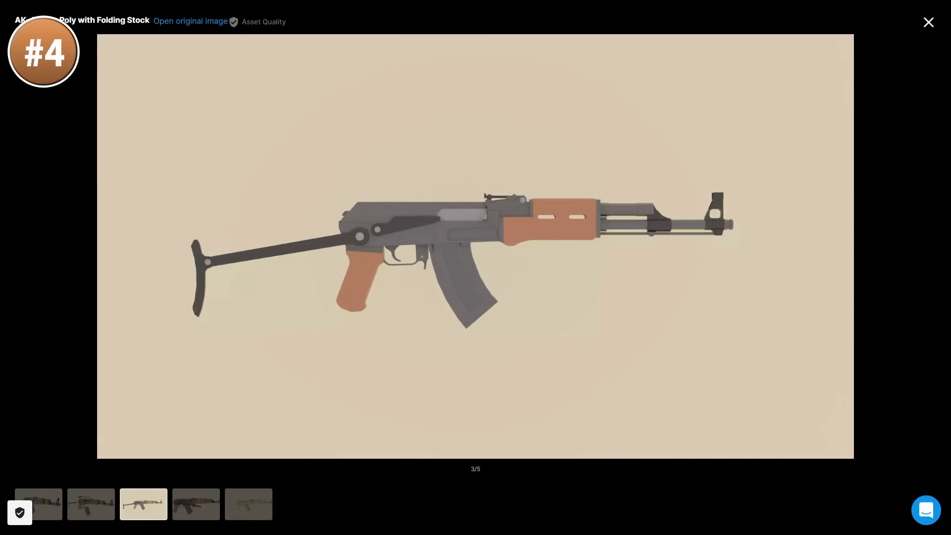
{"action": "left_click", "coordinate": [195, 505]}
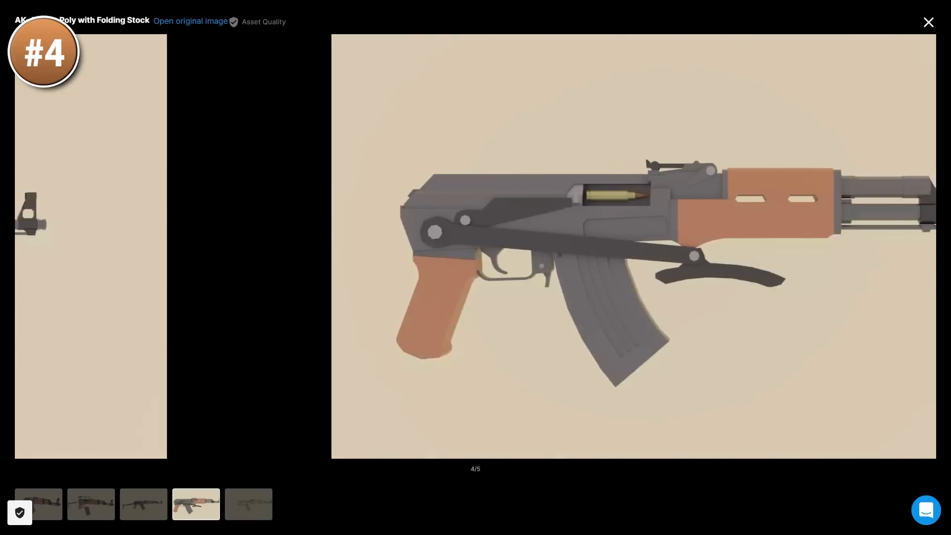
{"action": "left_click", "coordinate": [248, 505]}
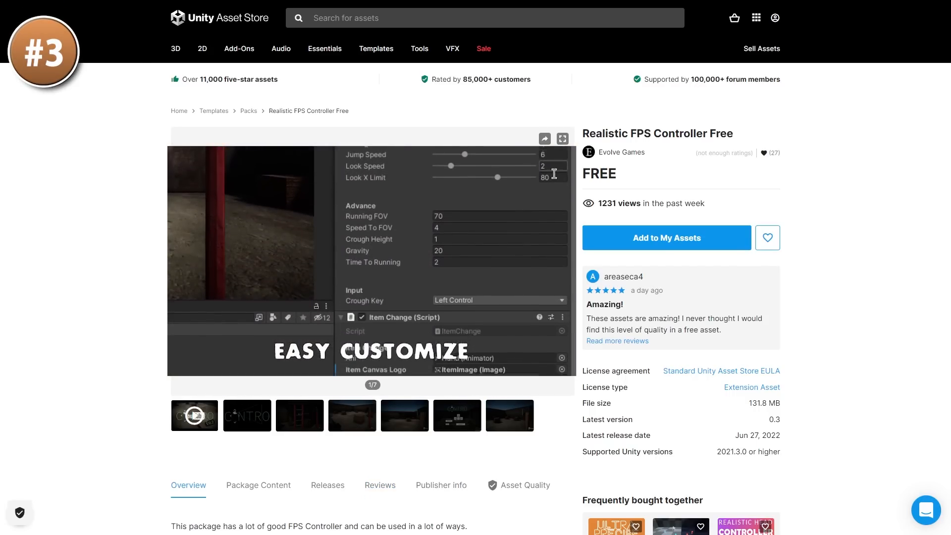
Open the free Flat RPG Icons Pack 1: WEAPONS listing by CreateV as item #2
{"action": "left_click", "coordinate": [562, 138]}
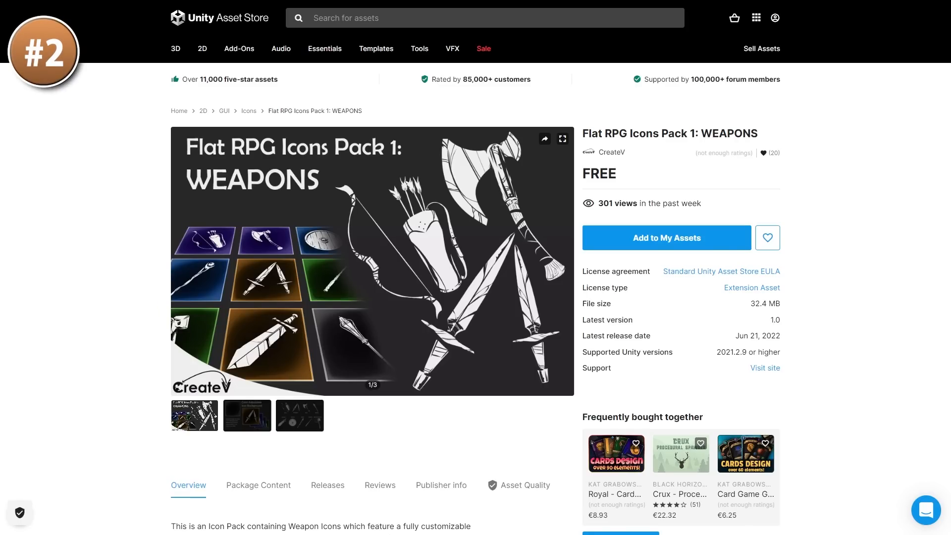
View the weapon icons overview and Color Adjustable Icon Background screenshots, then close the viewer
{"action": "left_click", "coordinate": [561, 138]}
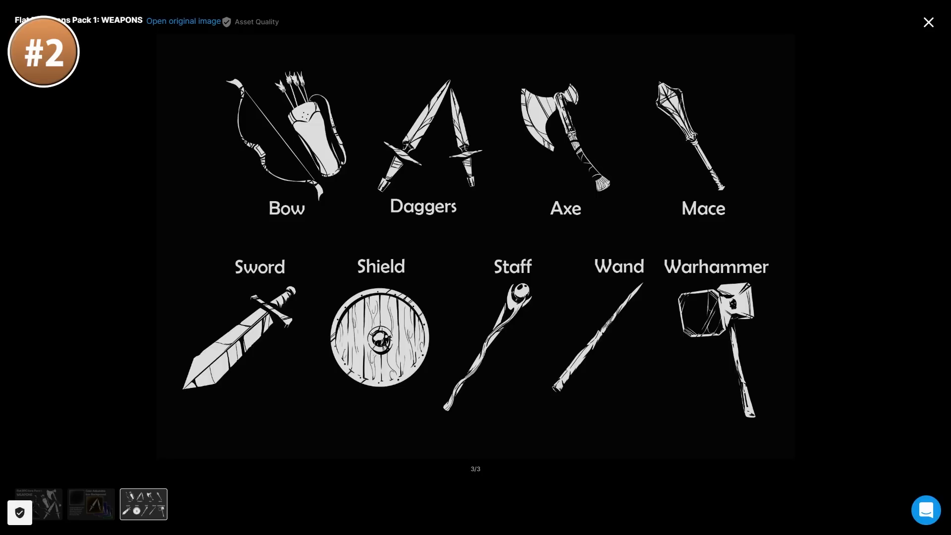
{"action": "left_click", "coordinate": [90, 503]}
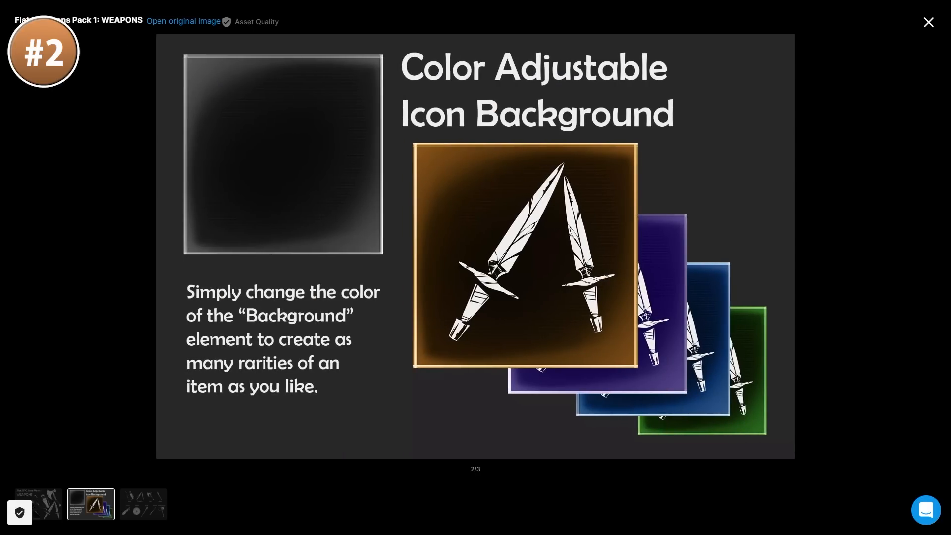
{"action": "left_click", "coordinate": [928, 22]}
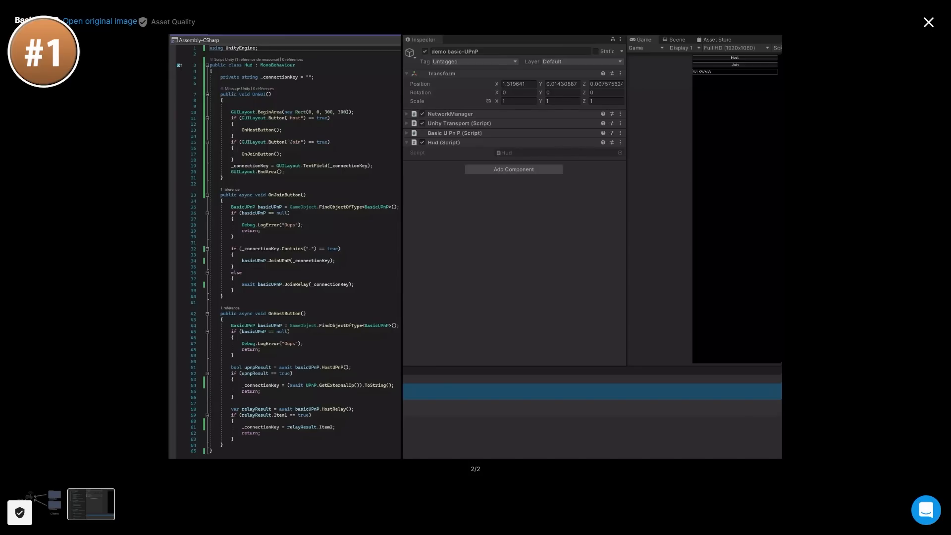
Close the Basic UPnP screenshot viewer and open the Code Monkey 'FREE Assets - July 2022' collection
{"action": "left_click", "coordinate": [928, 23]}
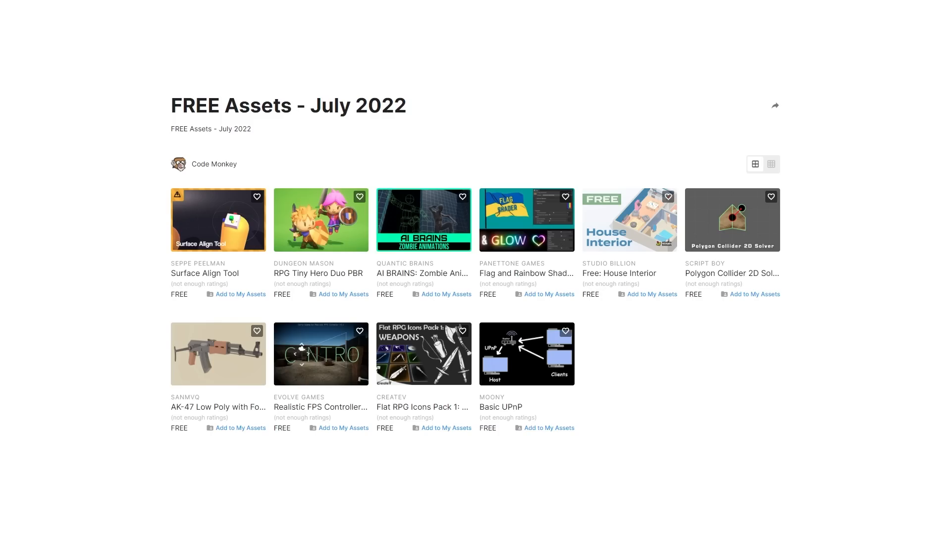